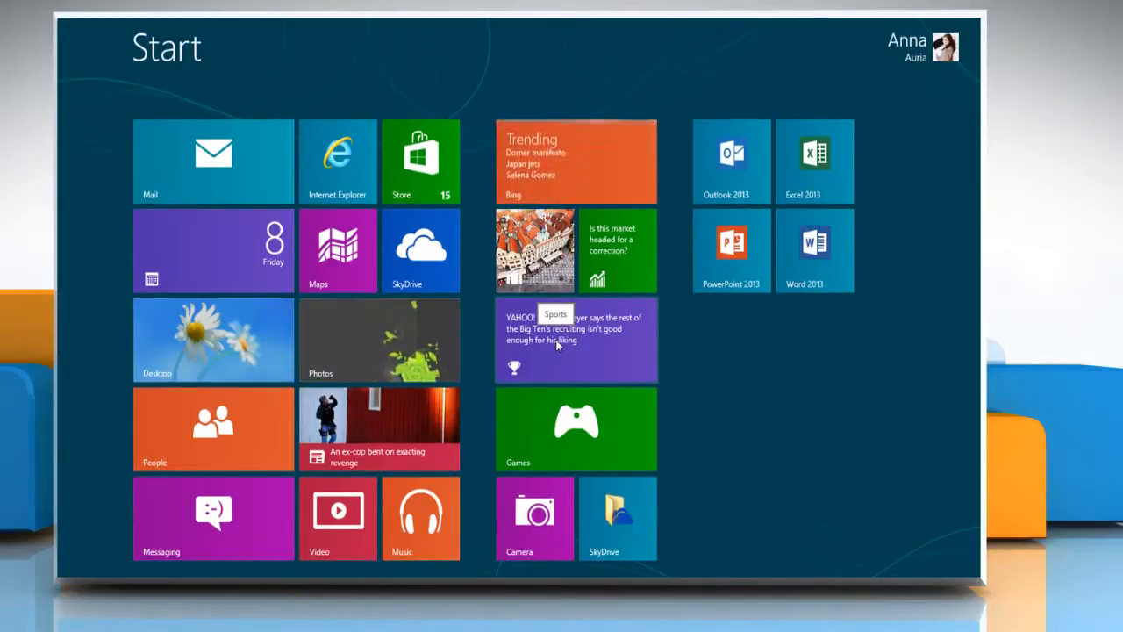
mouse_move(730, 164)
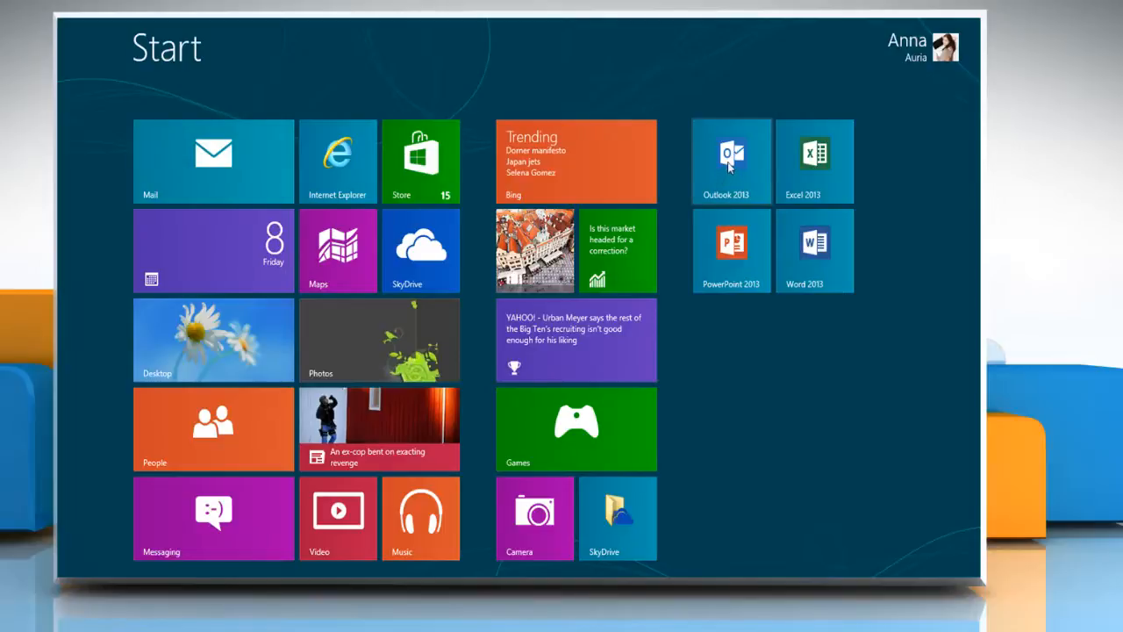
Launch Outlook 2013 from its Start screen tile
click(730, 161)
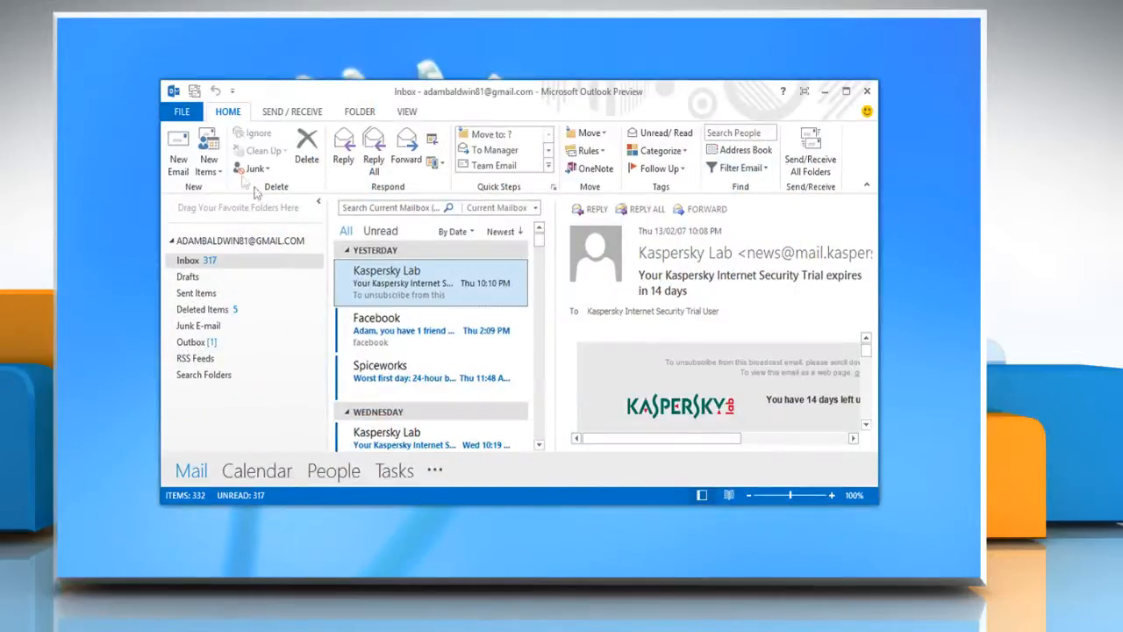
Reach the Trust Center settings dialog through File, Options, Trust Center
click(182, 112)
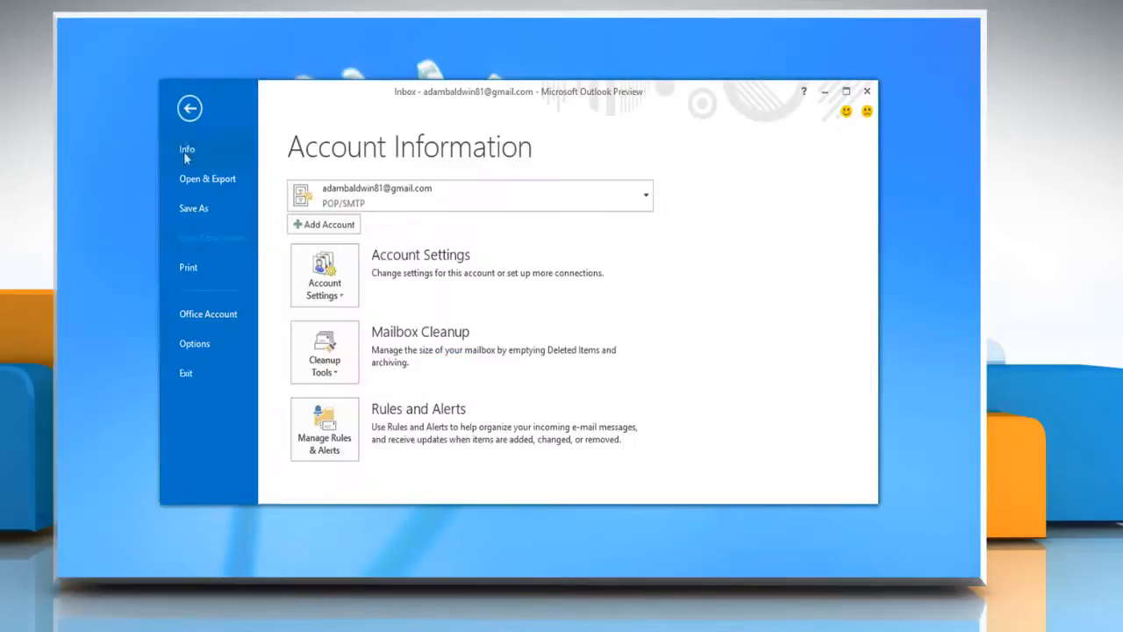
click(193, 342)
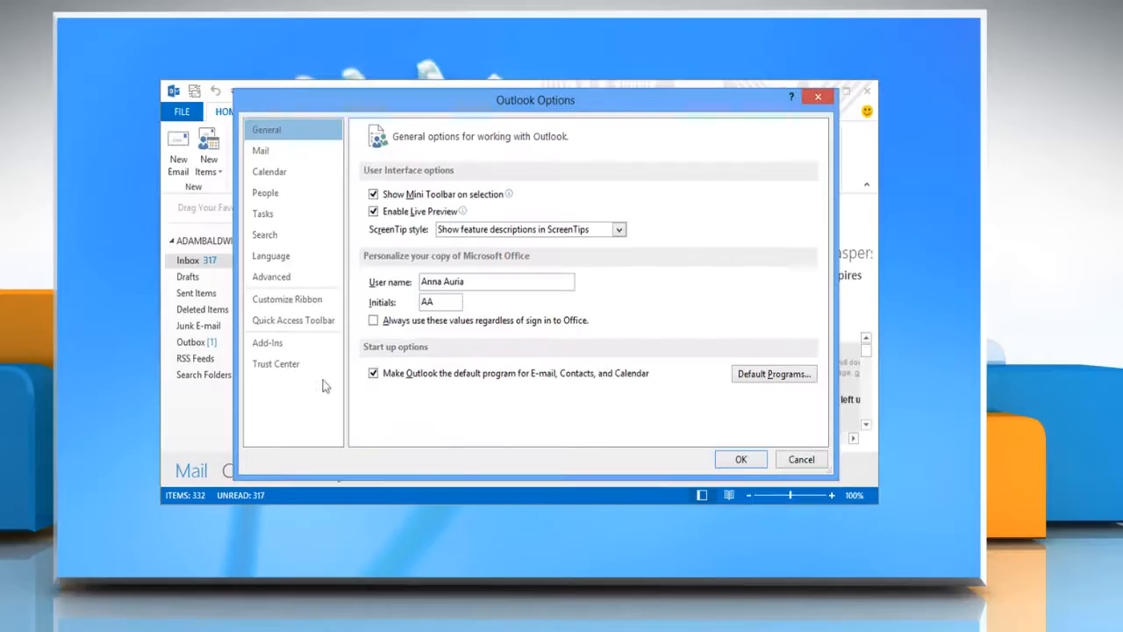
click(276, 364)
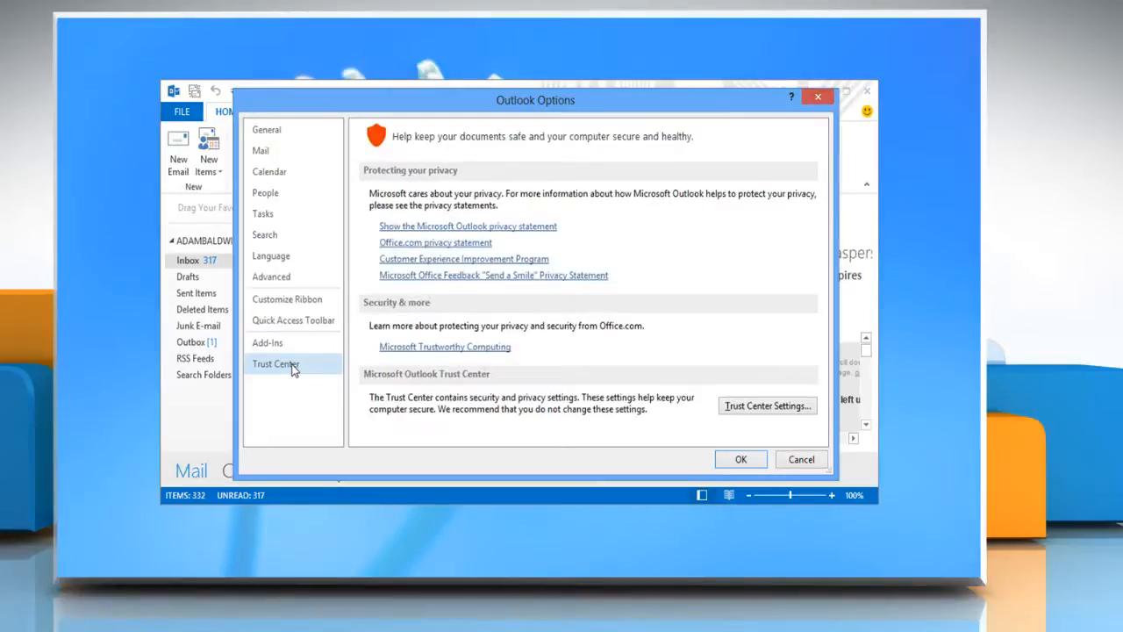
mouse_move(765, 405)
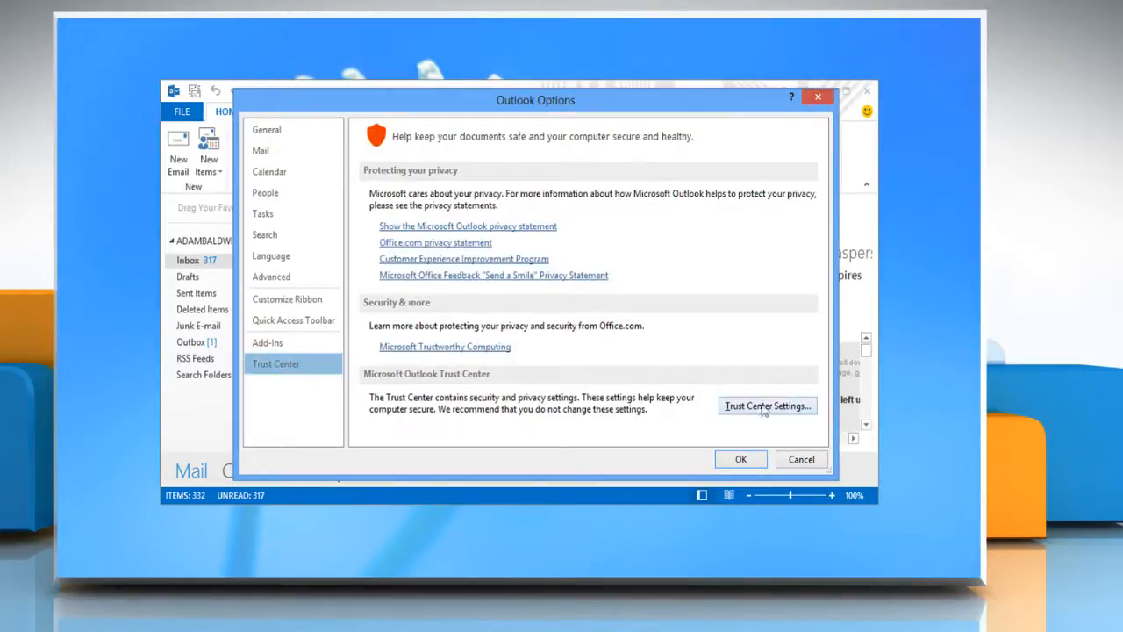
click(765, 406)
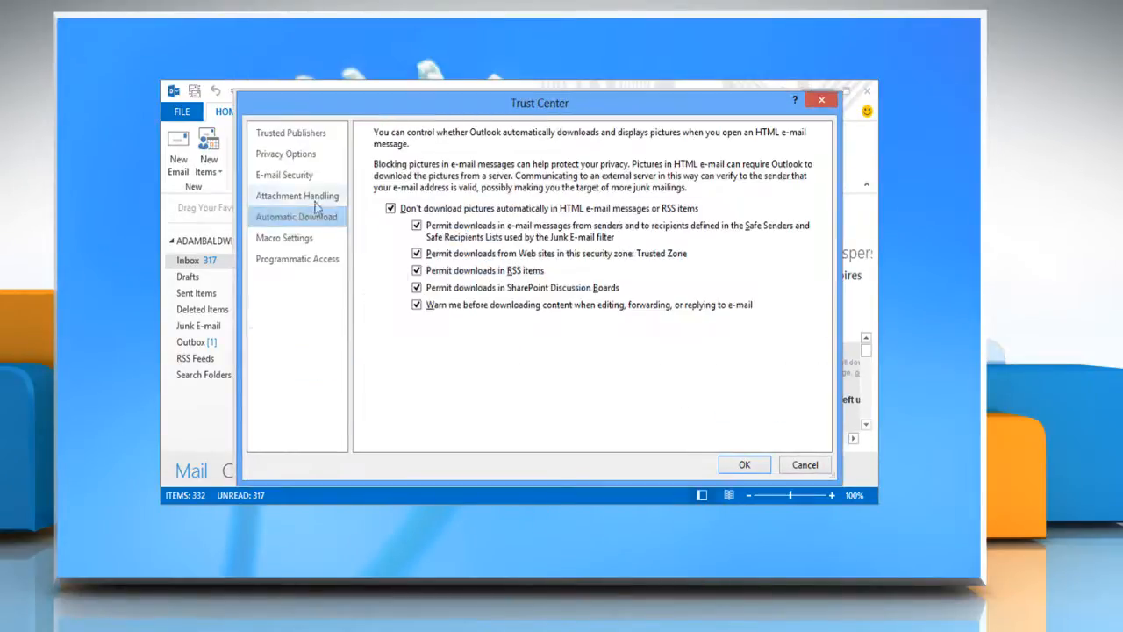
In E-mail Security, enable encrypting contents and adding a digital signature to outgoing messages
click(284, 175)
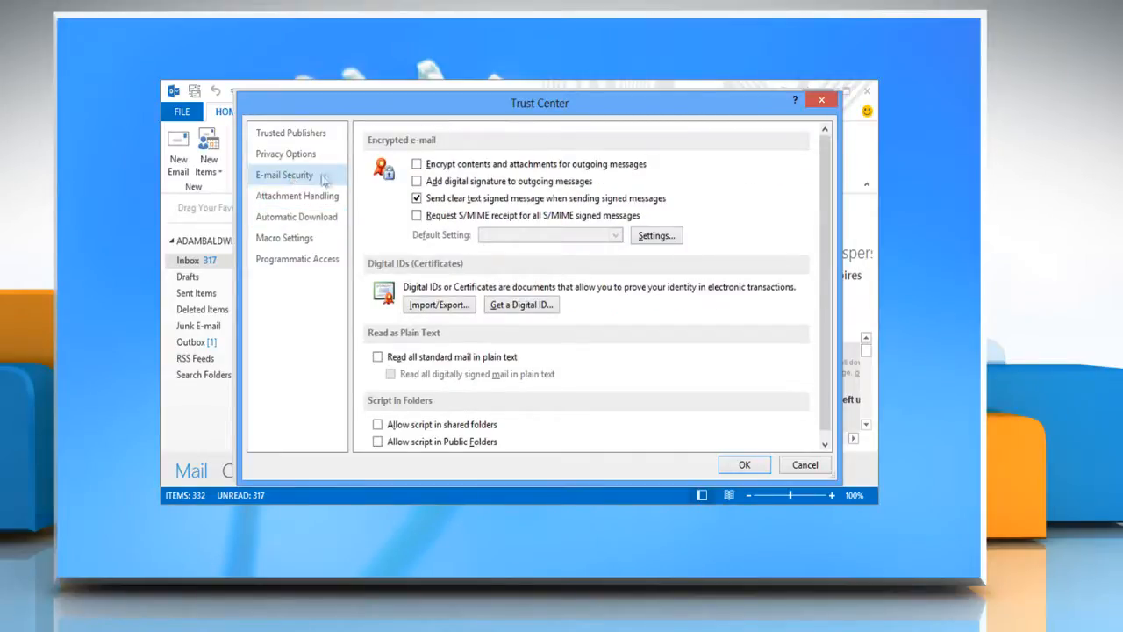
click(418, 165)
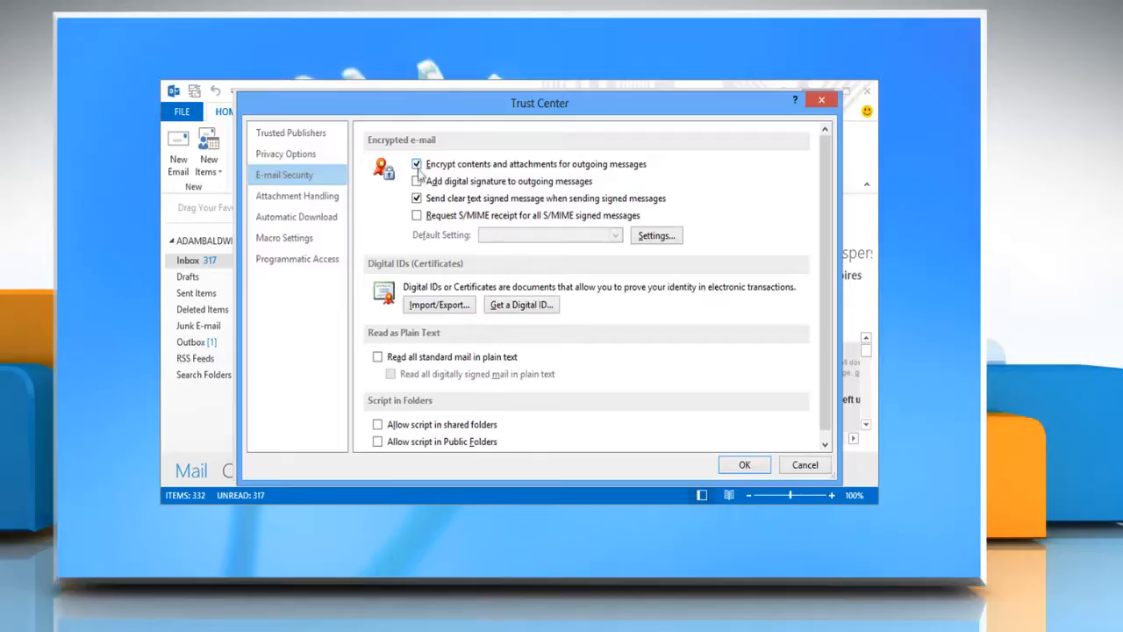
click(417, 181)
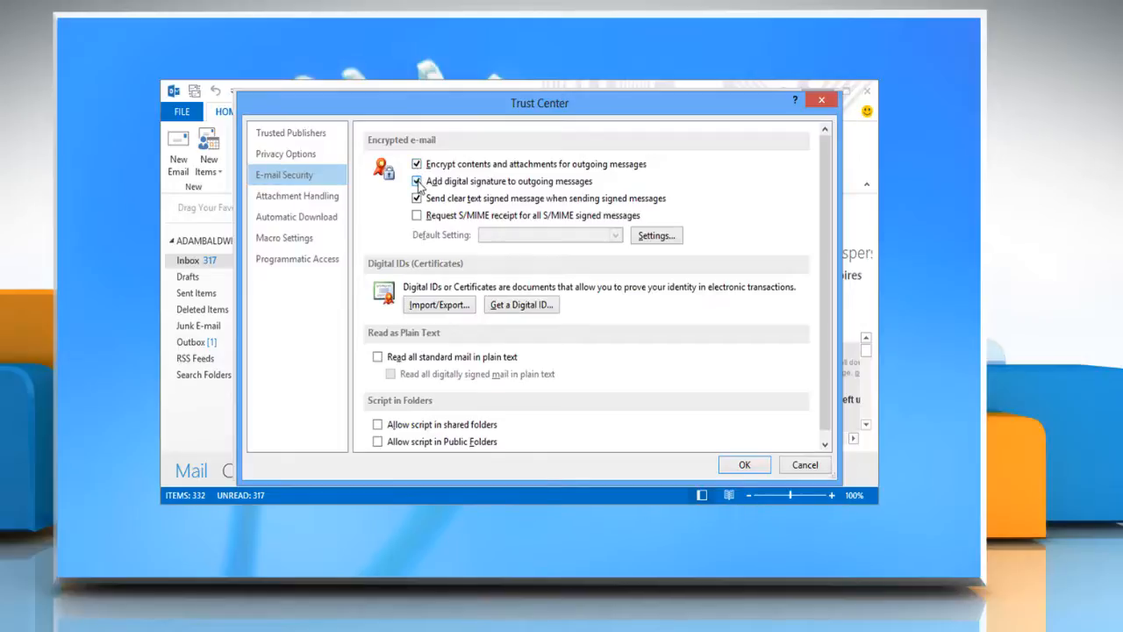
In Attachment Handling, enable Reply with Changes properties and turn off attachment preview
click(296, 197)
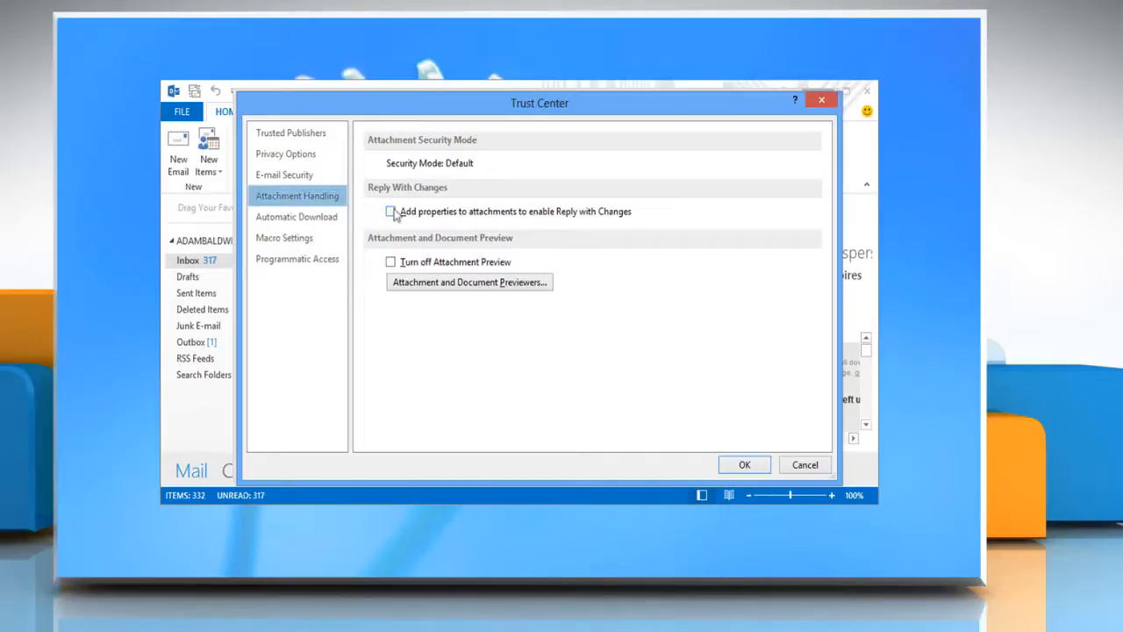
click(389, 210)
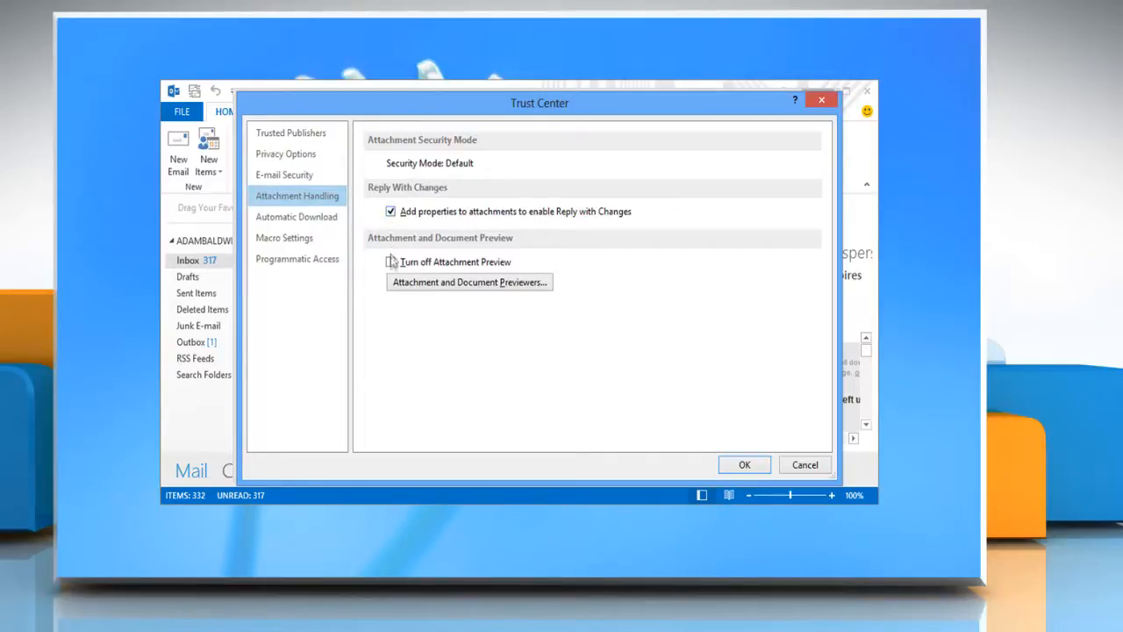
click(389, 261)
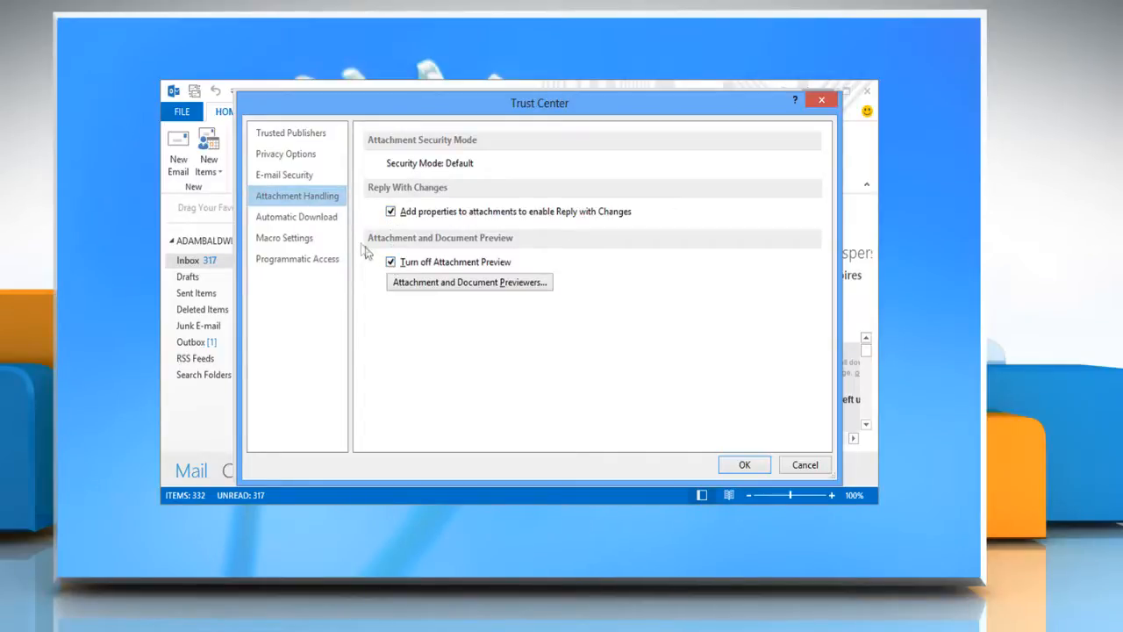
click(296, 218)
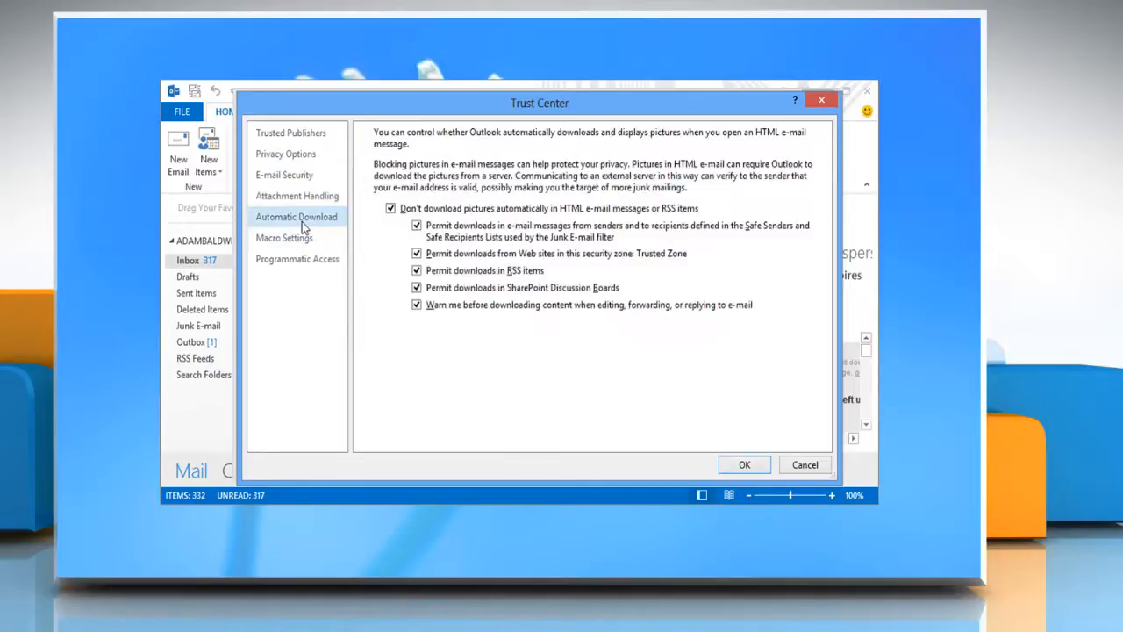
mouse_move(396, 278)
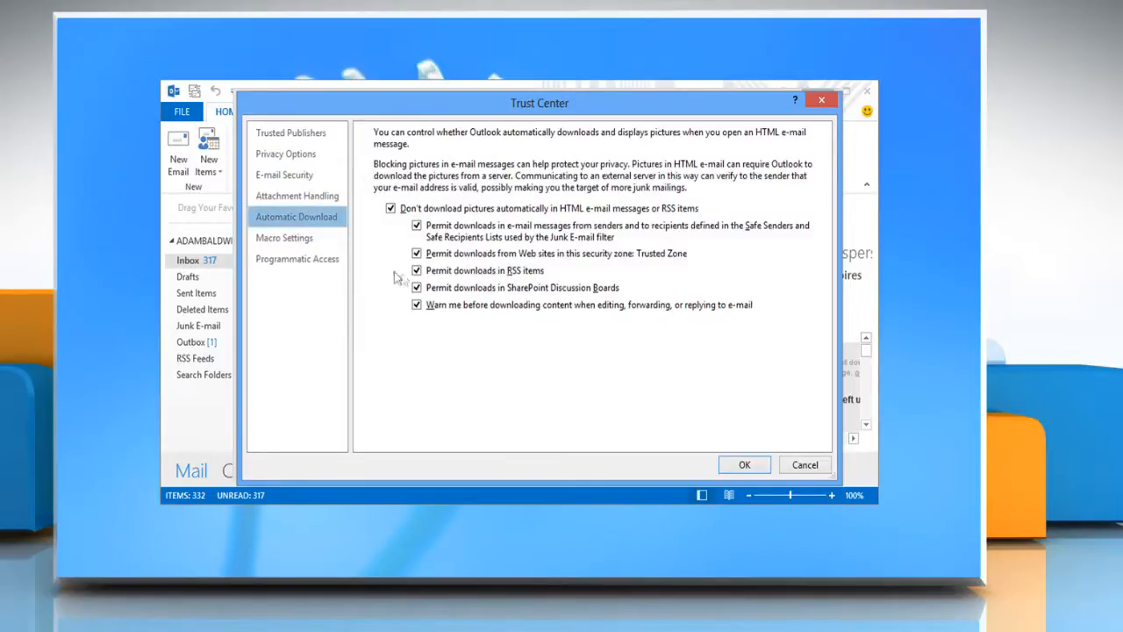
Disallow downloads in RSS items and SharePoint Discussion Boards, then confirm with OK
click(417, 270)
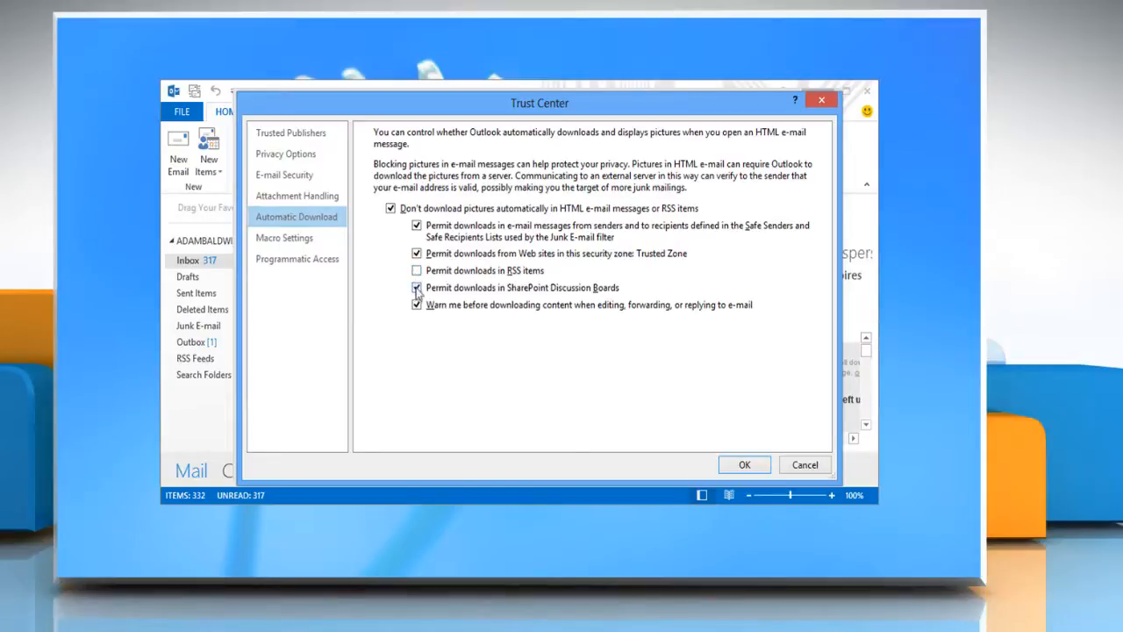
click(418, 288)
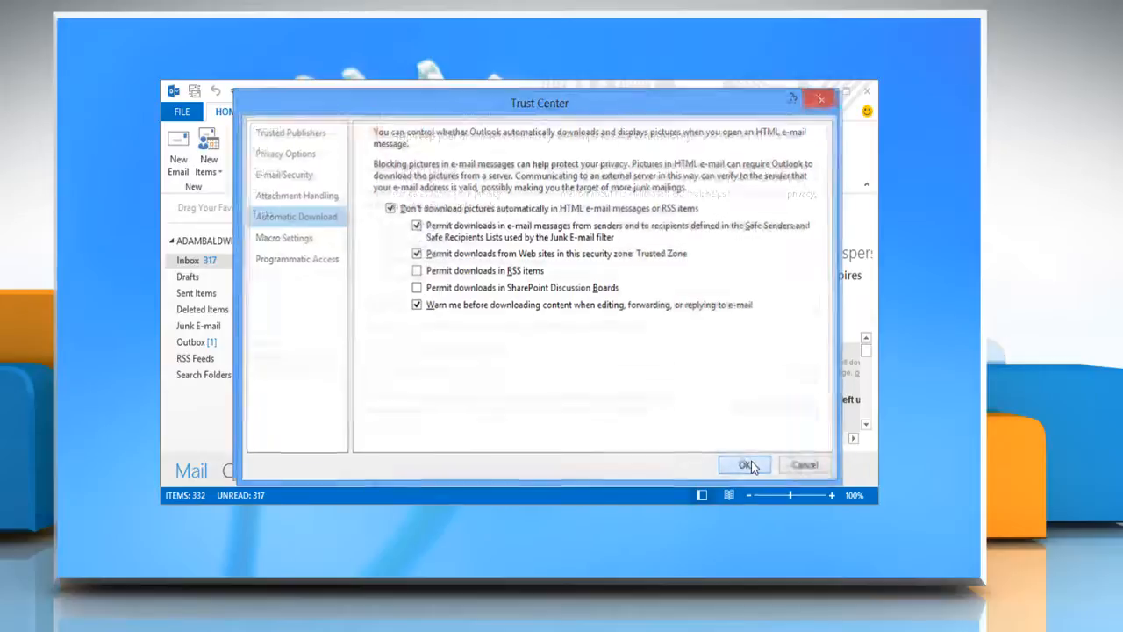
click(744, 463)
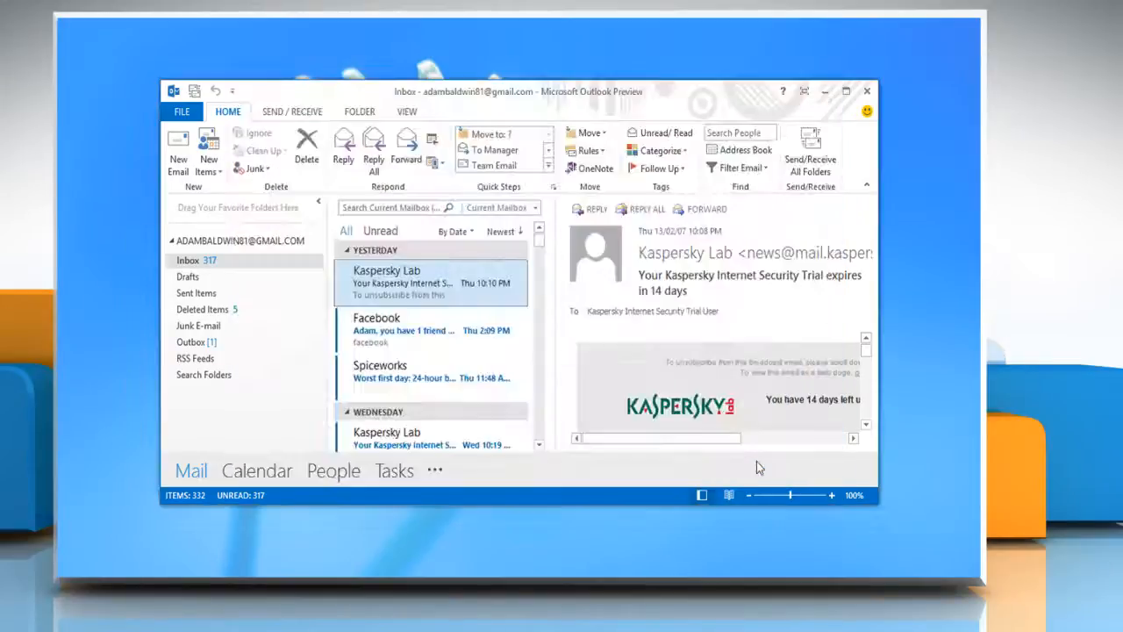